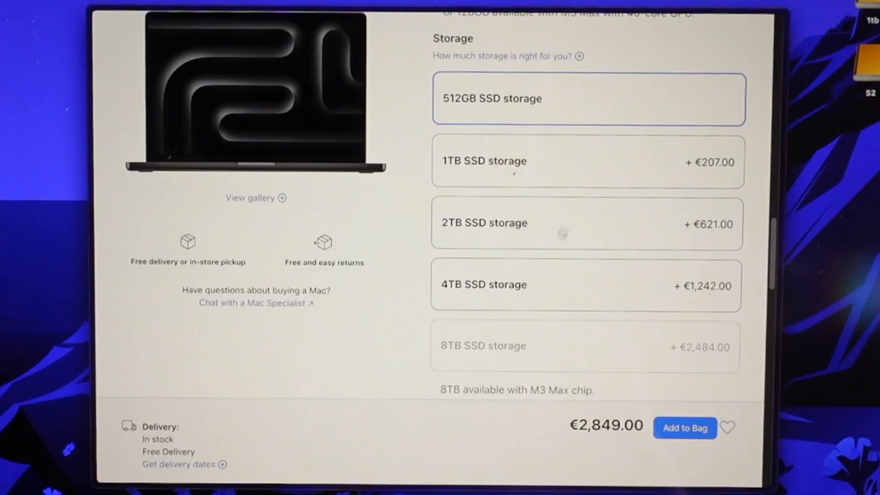
- Choose the 4TB SSD storage option, bringing the MacBook Pro total to €4,091.00
left_click(584, 284)
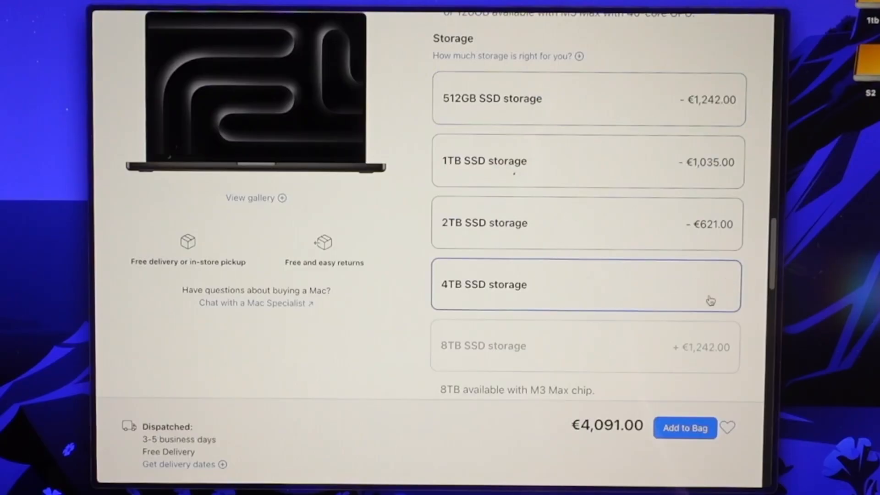
left_click(588, 99)
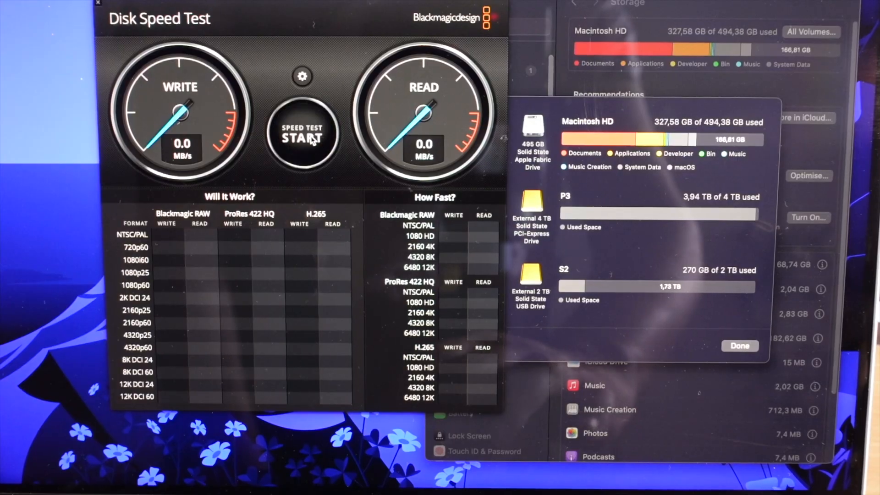
- Start the write and read speed test on the Acasis drive
left_click(303, 135)
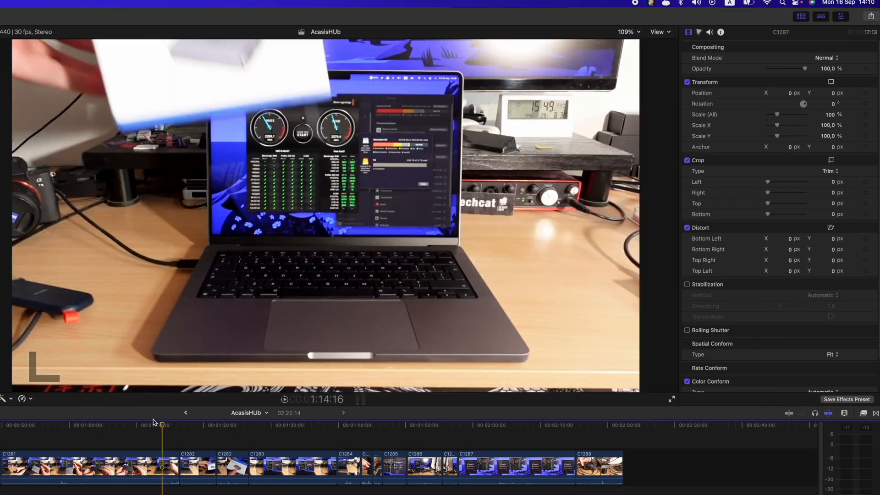
- Skim the AcasisHUb timeline through the speed-result close-ups and laptop wide shot, ending on the enclosure shot
left_click(262, 425)
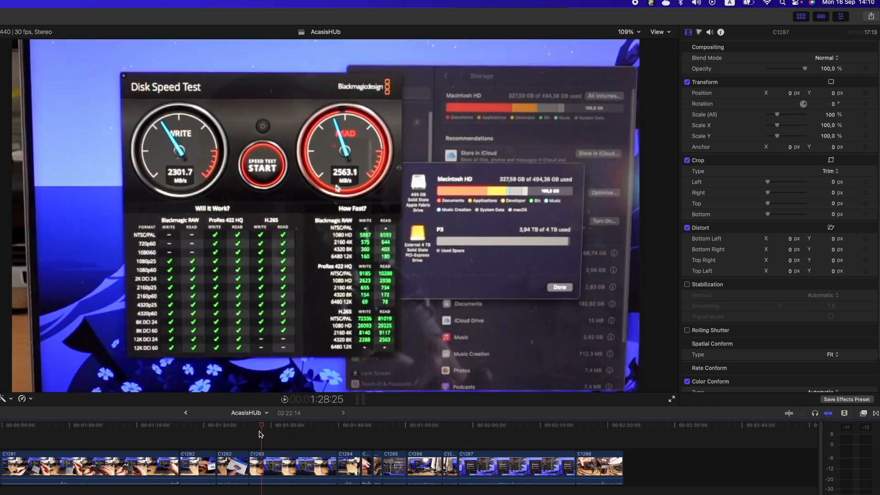
left_click(337, 424)
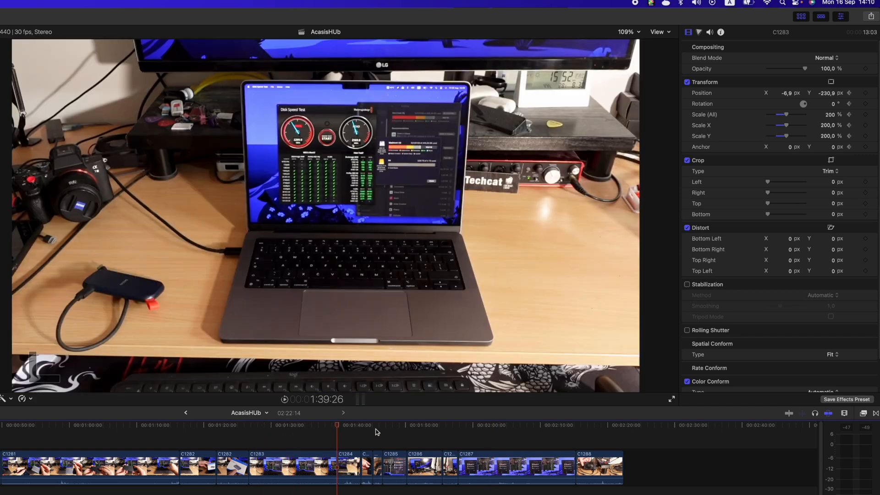
left_click(507, 425)
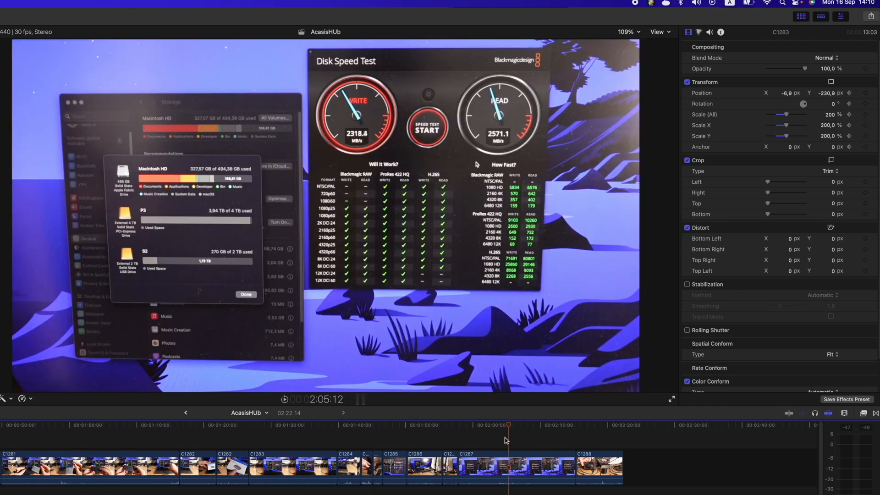
left_click(87, 425)
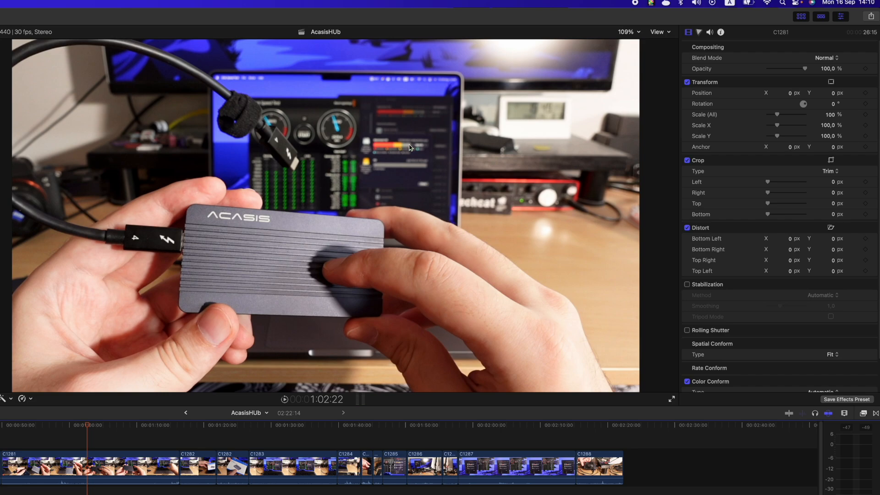